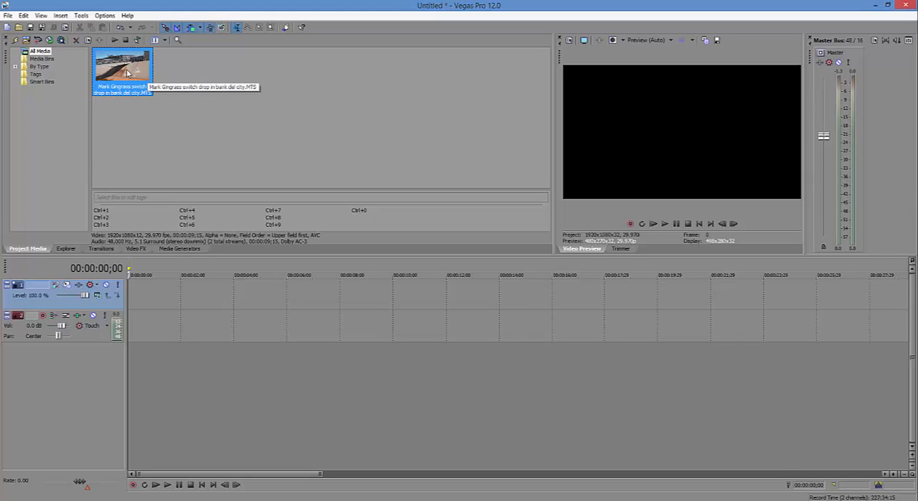
mouse_move(128, 71)
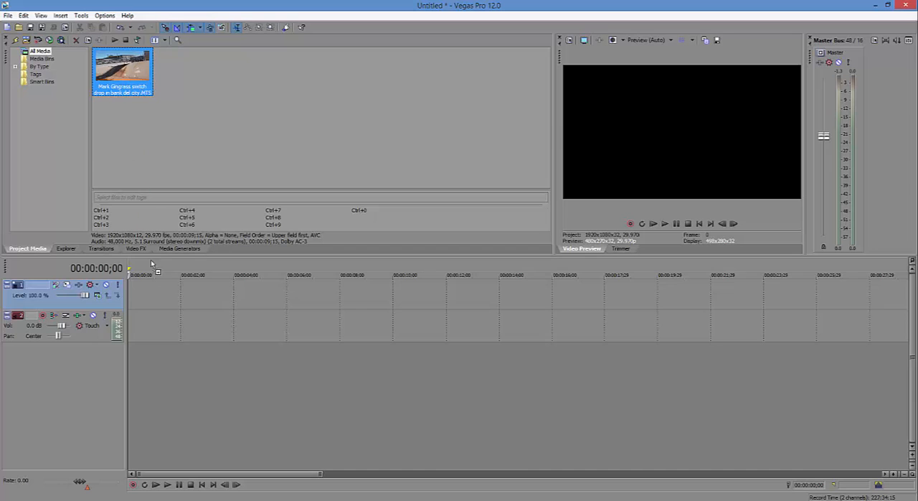
Drag the skateboard clip from Project Media to the start of the timeline
drag(122, 69, 251, 301)
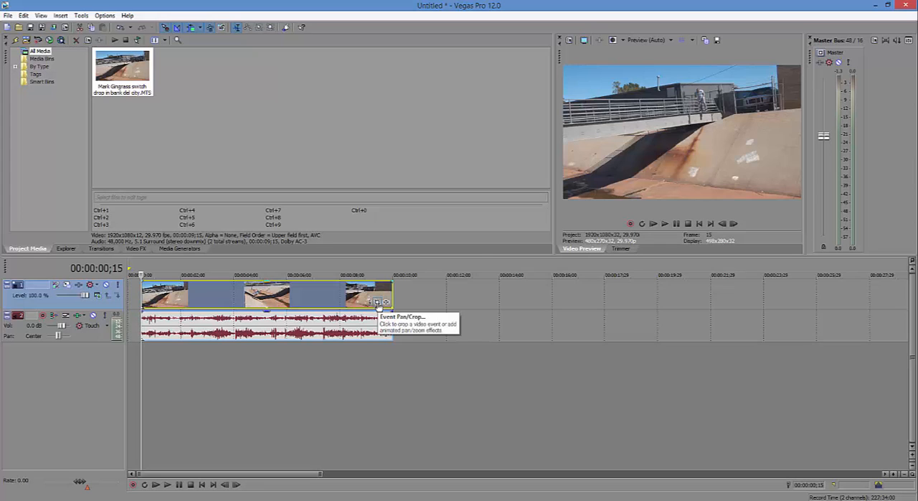
Bring up the Event Pan/Crop window for the skateboard clip event
click(376, 302)
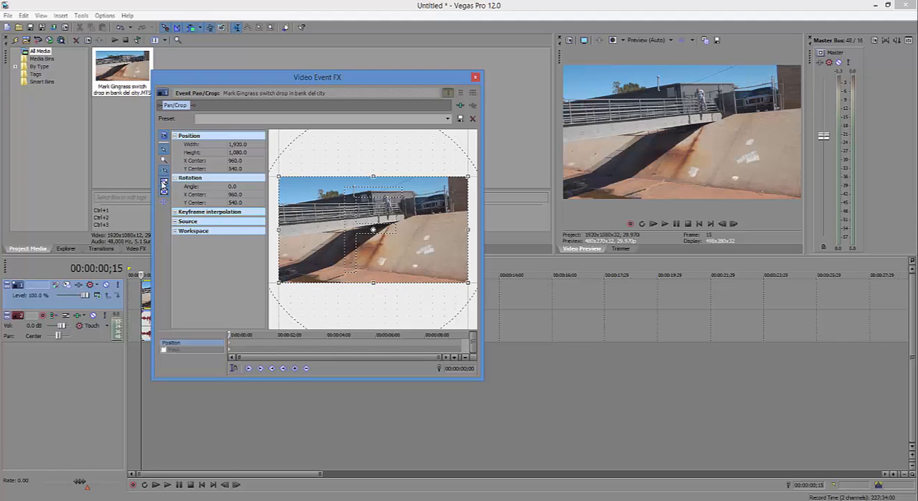
mouse_move(163, 185)
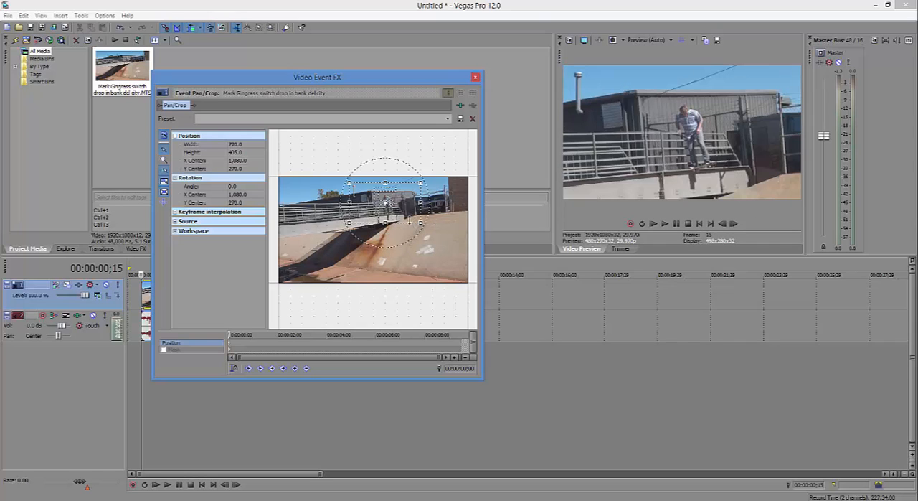
mouse_move(285, 287)
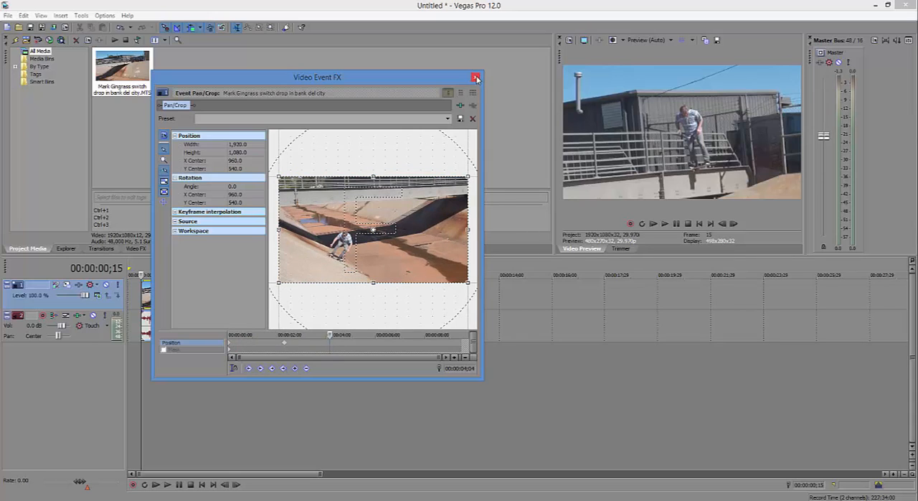
Close the Video Event FX window after the full-frame 1920x1080 keyframe is set
click(477, 78)
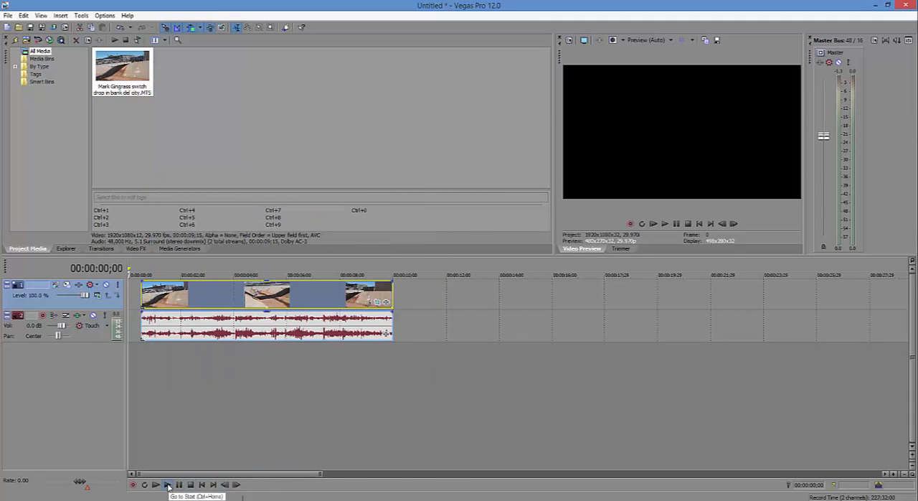